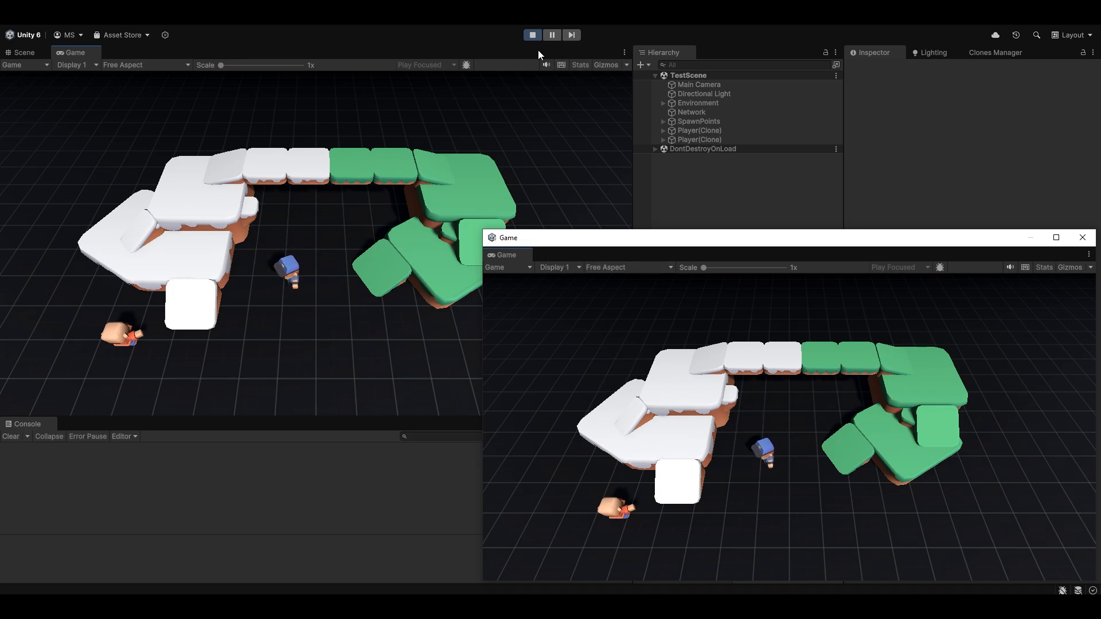
# - Stop the TestScene play session with the toolbar Stop button
pyautogui.click(531, 35)
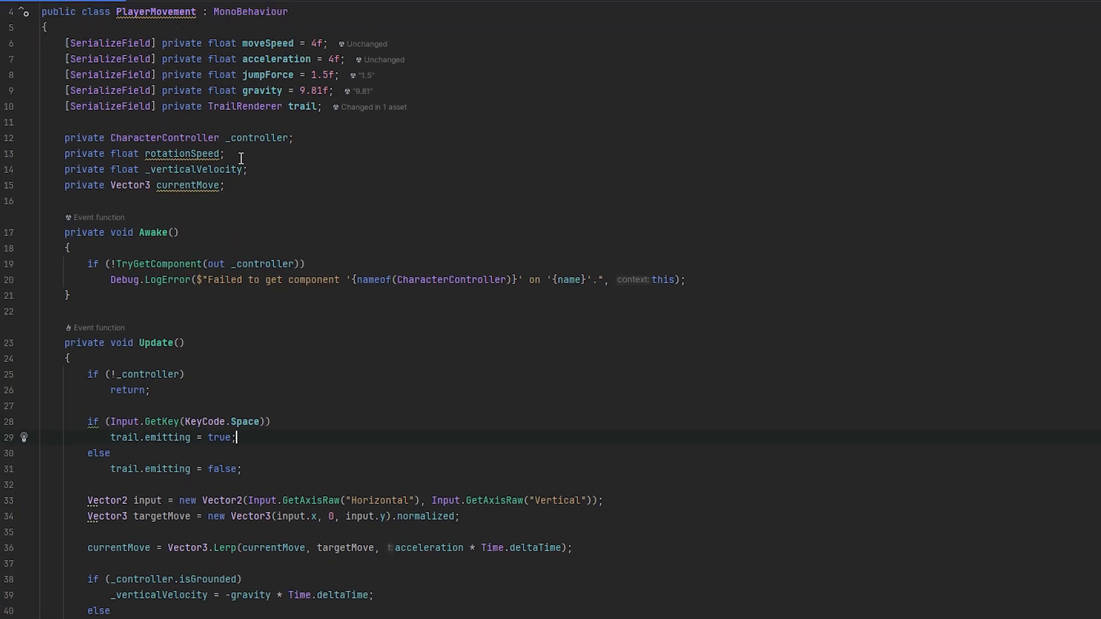
# - Open the Player prefab from the trail field's 'Changed in 1 asset' hint in PlayerMovement.cs
pyautogui.scroll(3)
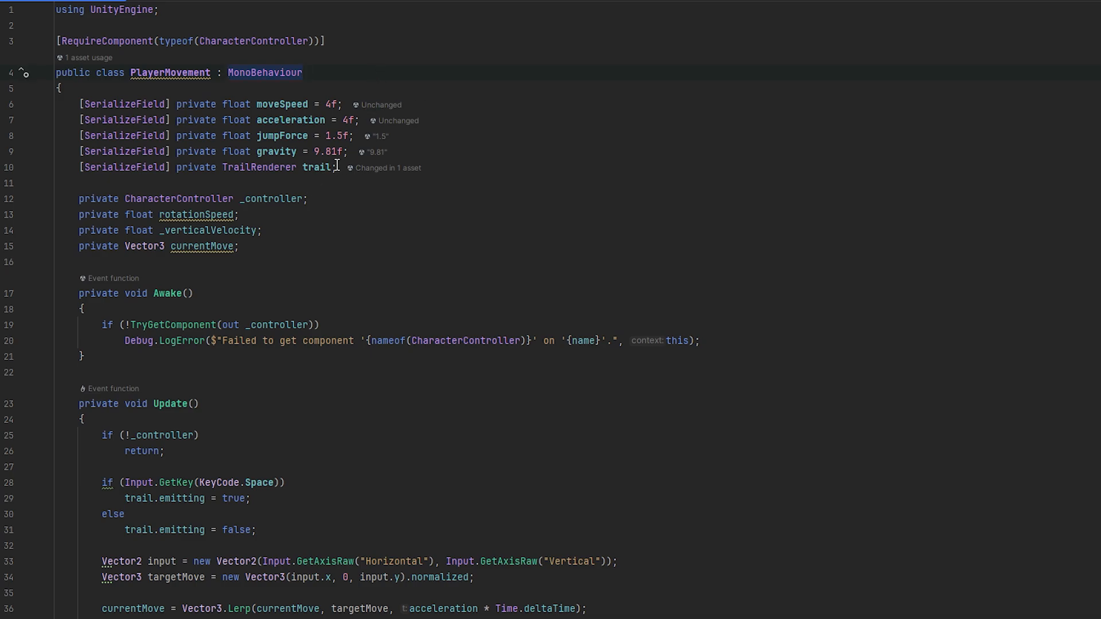
pyautogui.scroll(-3)
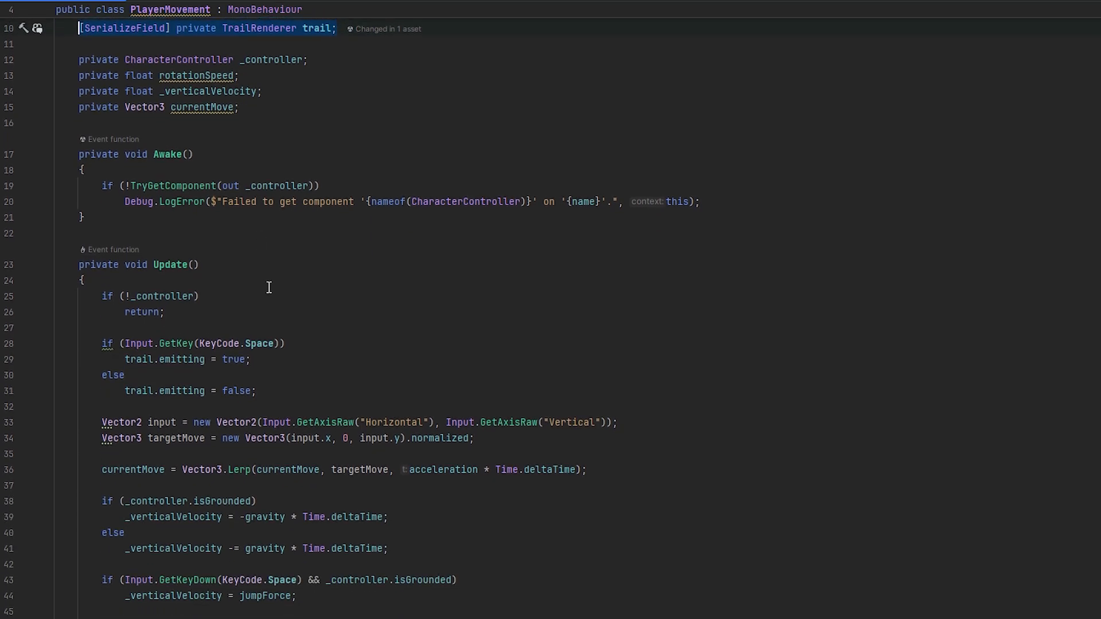
pyautogui.doubleClick(184, 356)
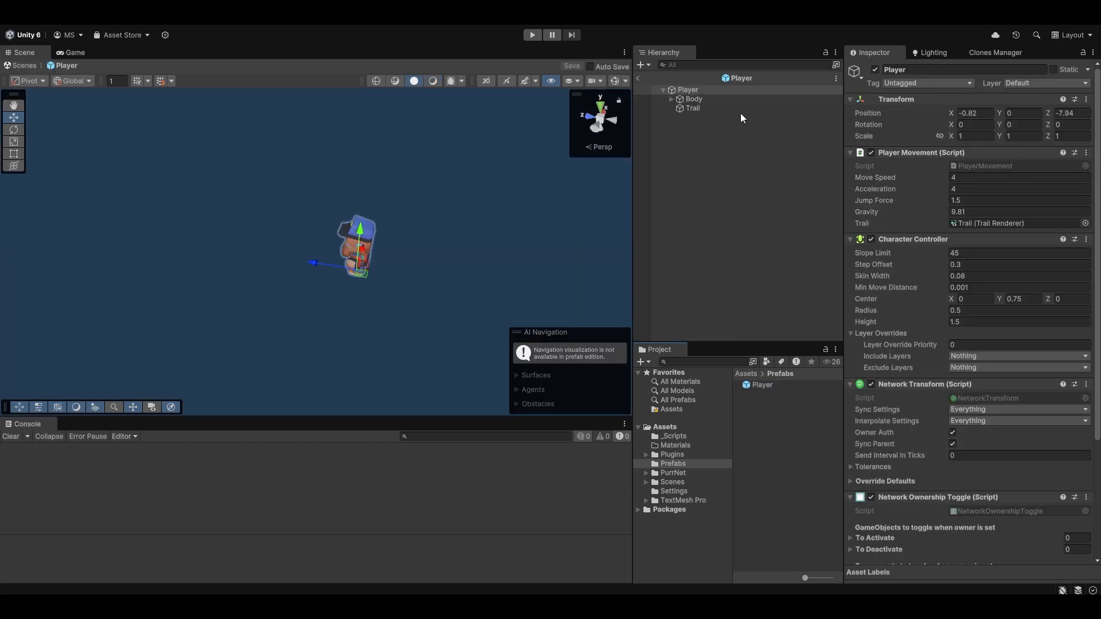
# - Select the prefab's Trail object and edit its Trail Renderer Time value
pyautogui.click(692, 108)
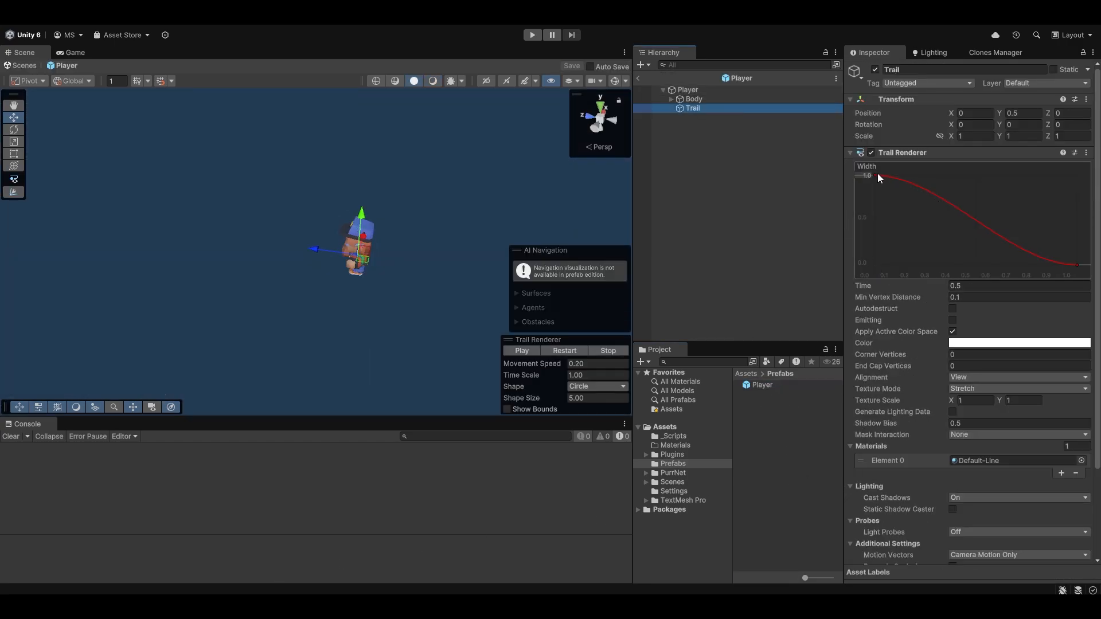
pyautogui.click(1019, 286)
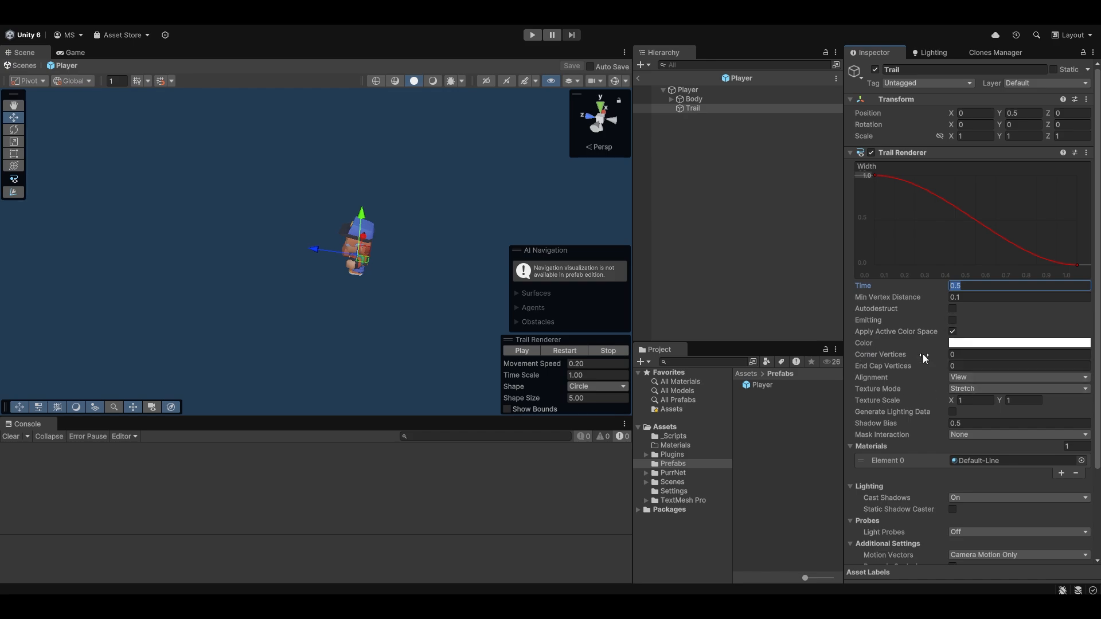
pyautogui.moveTo(864, 286)
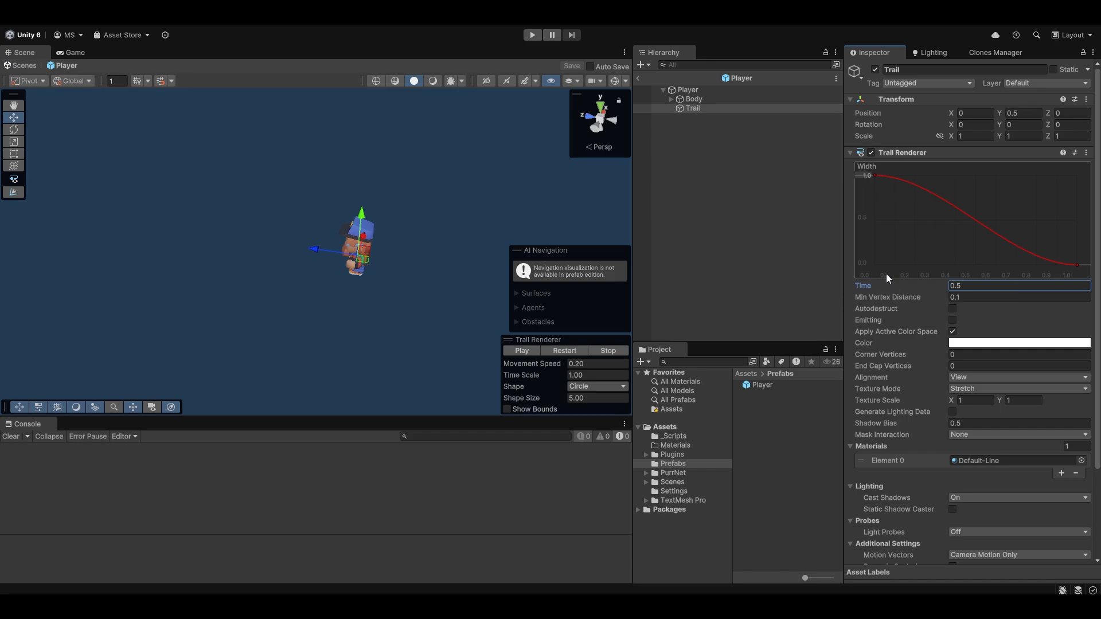
pyautogui.moveTo(920, 246)
pyautogui.write('refle')
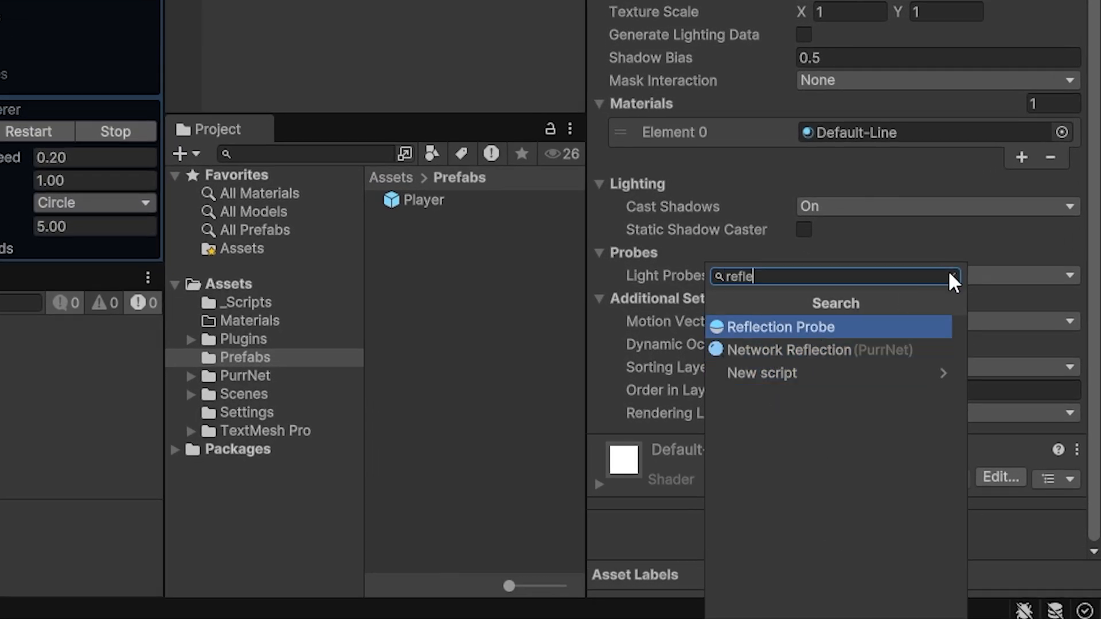
pyautogui.moveTo(754, 351)
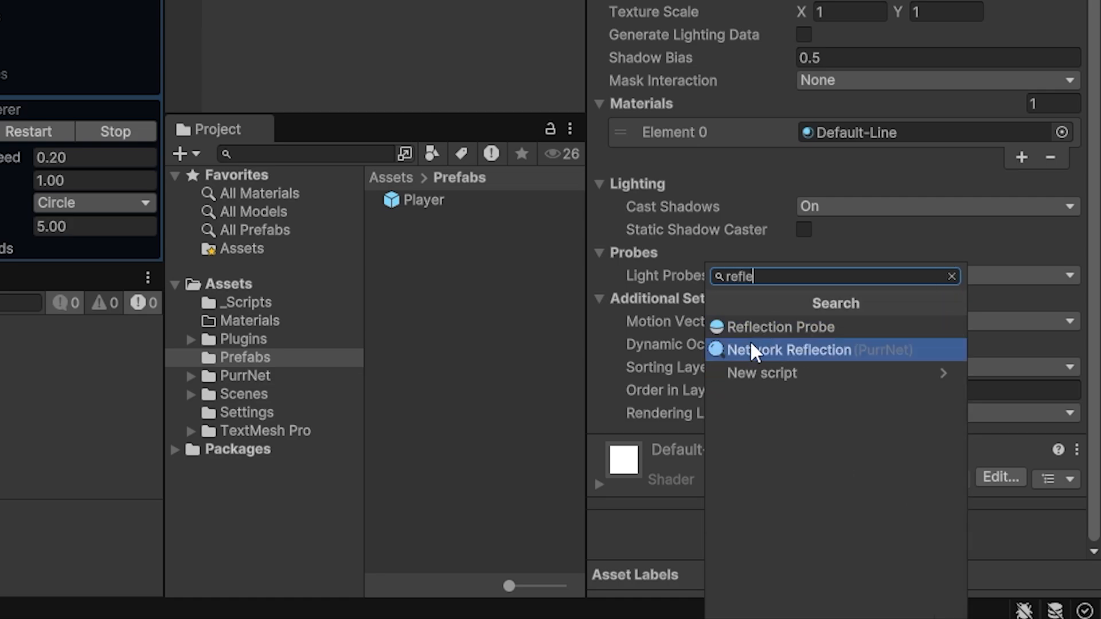
# - Add a PurrNet Network Reflection to Trail with Trail (Trail Renderer) as Tracked Behaviour
pyautogui.click(794, 350)
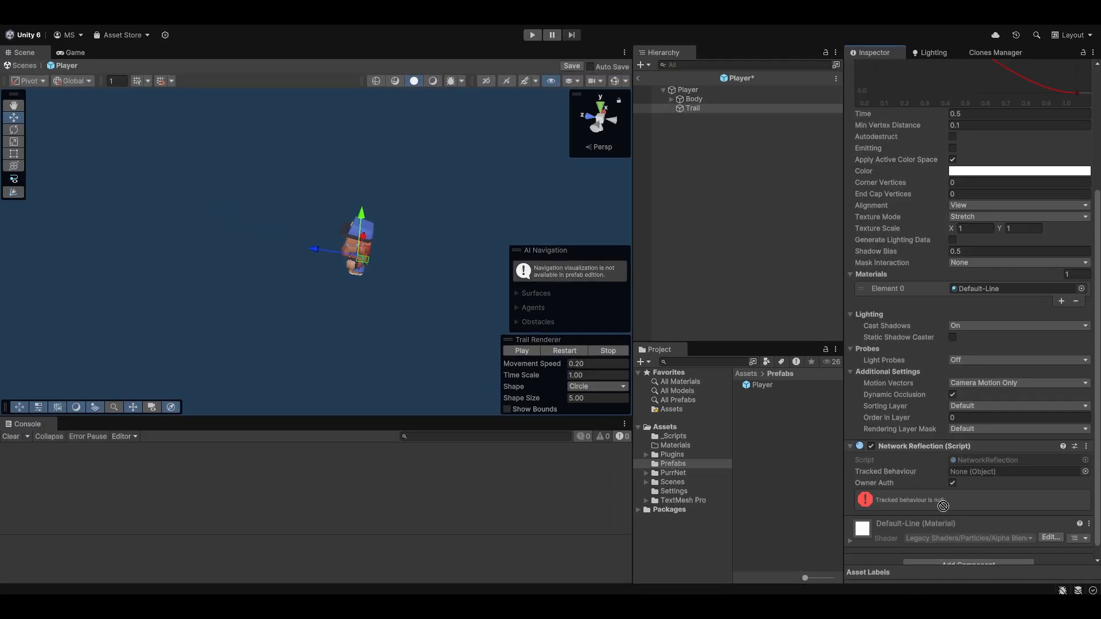
pyautogui.click(1012, 472)
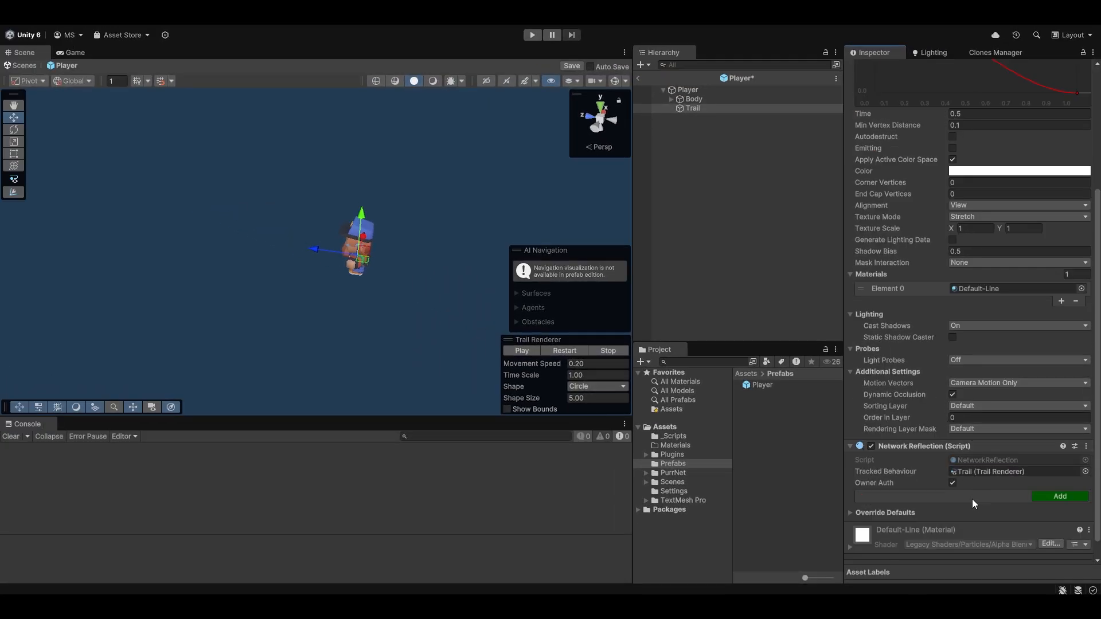
pyautogui.moveTo(994, 503)
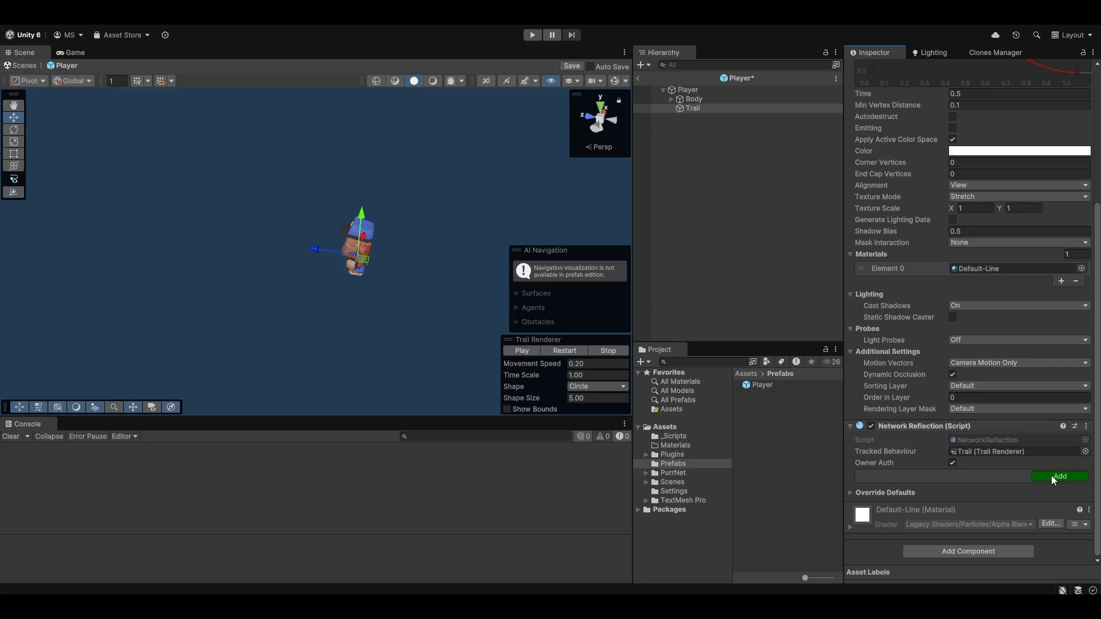
# - Add the emitting property to Network Reflection's synced list, then enter play mode
pyautogui.click(1059, 476)
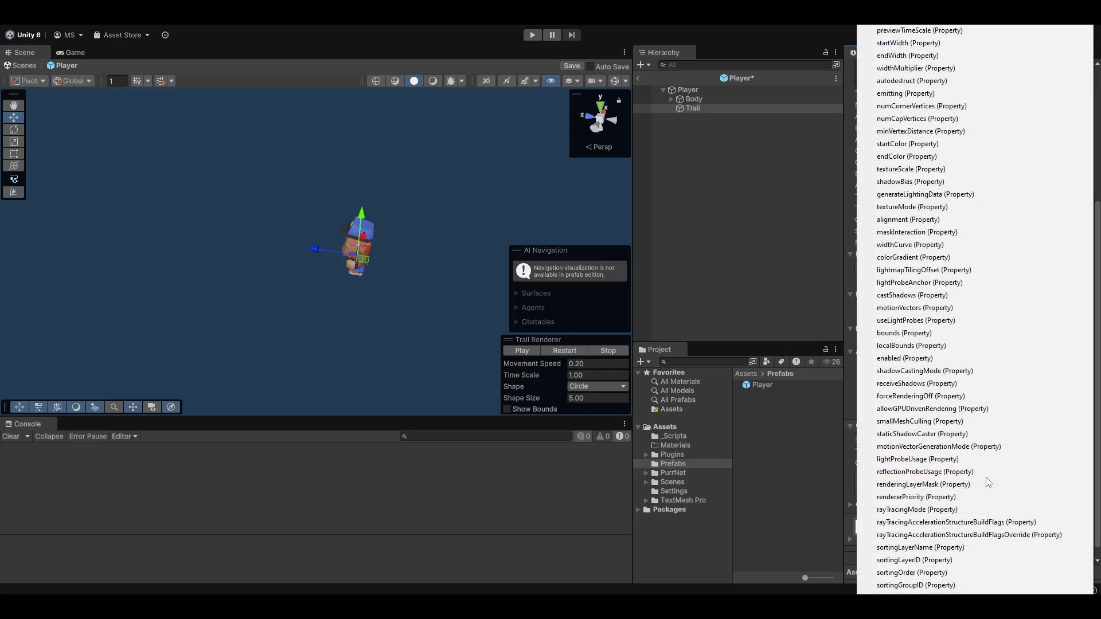
pyautogui.click(906, 94)
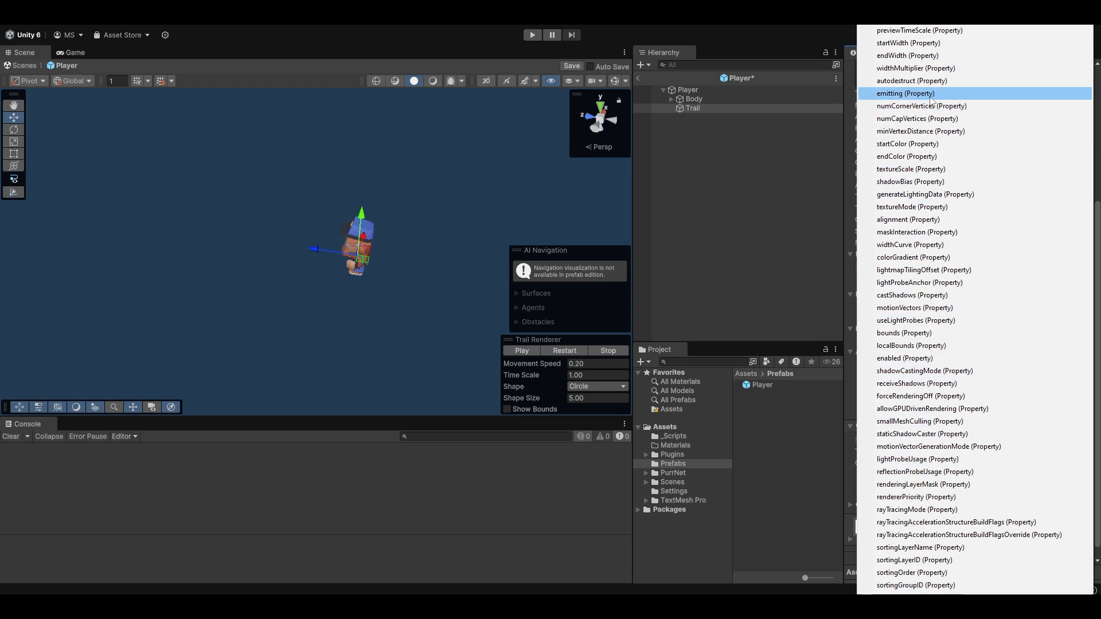
pyautogui.click(905, 93)
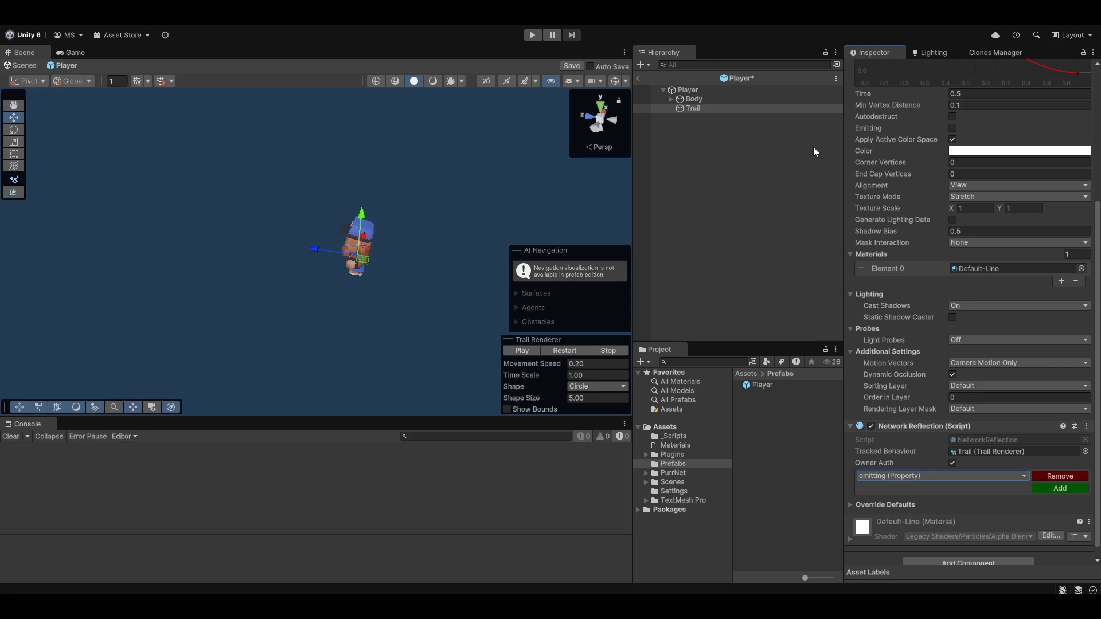
pyautogui.moveTo(988, 376)
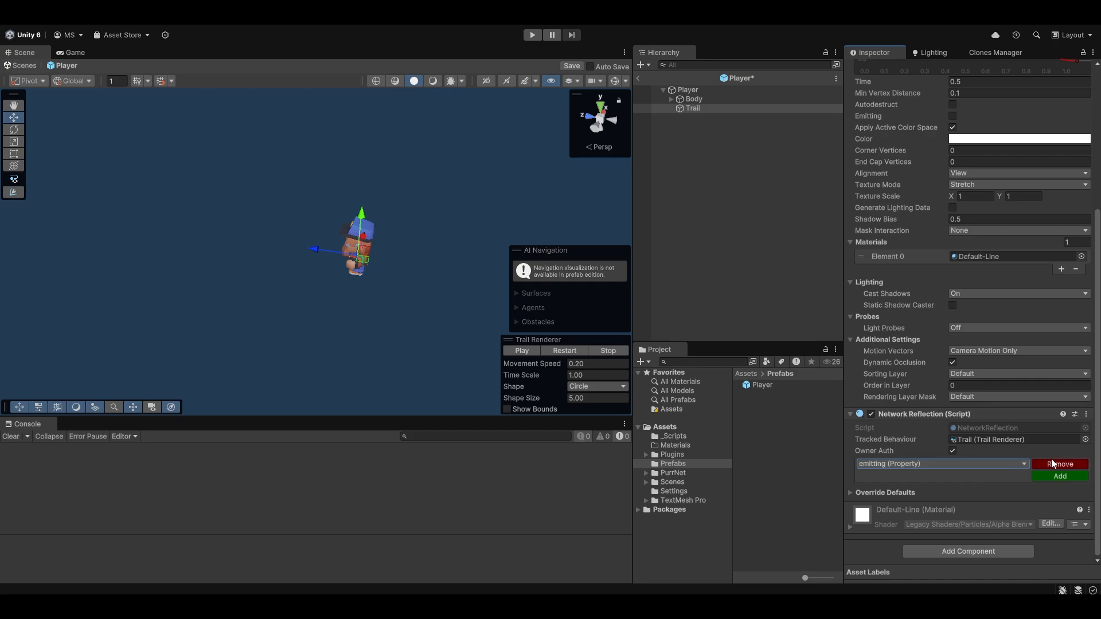
pyautogui.moveTo(950, 457)
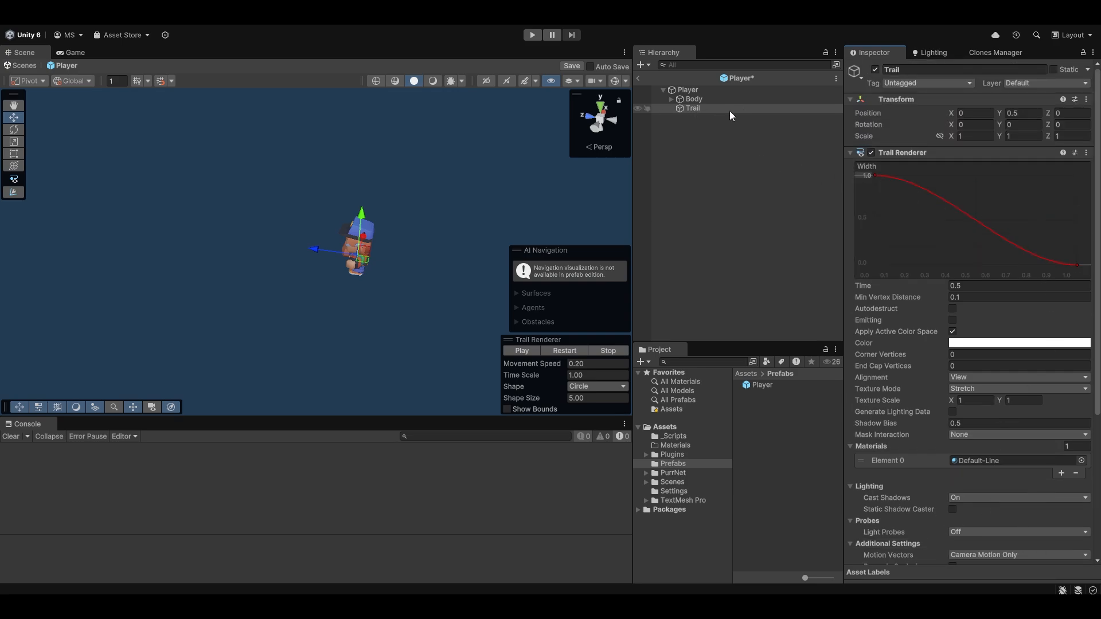
pyautogui.click(532, 34)
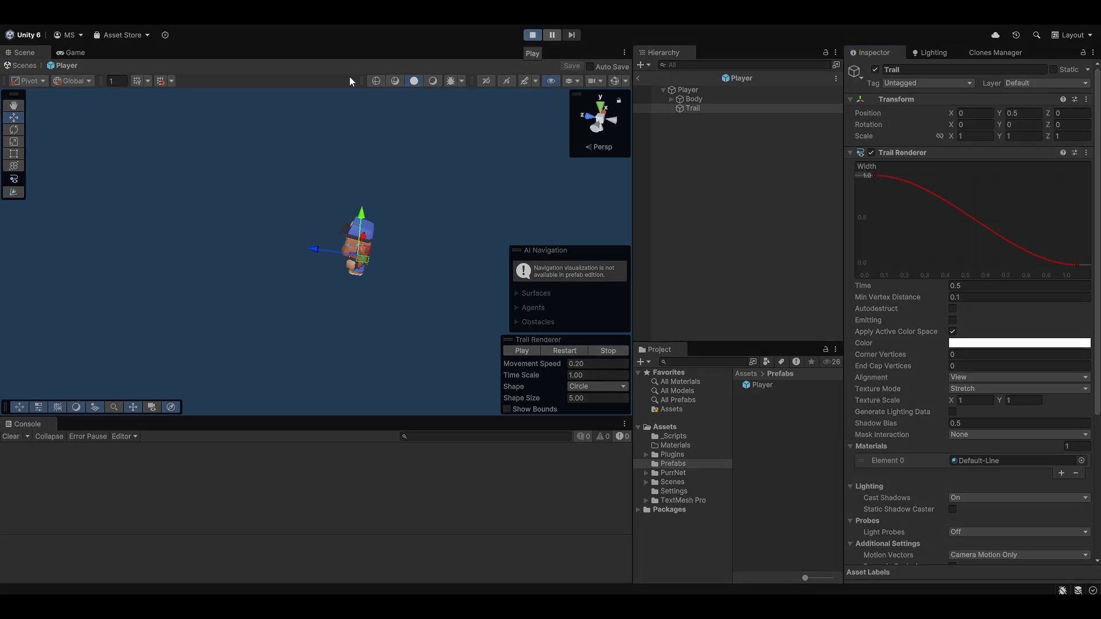